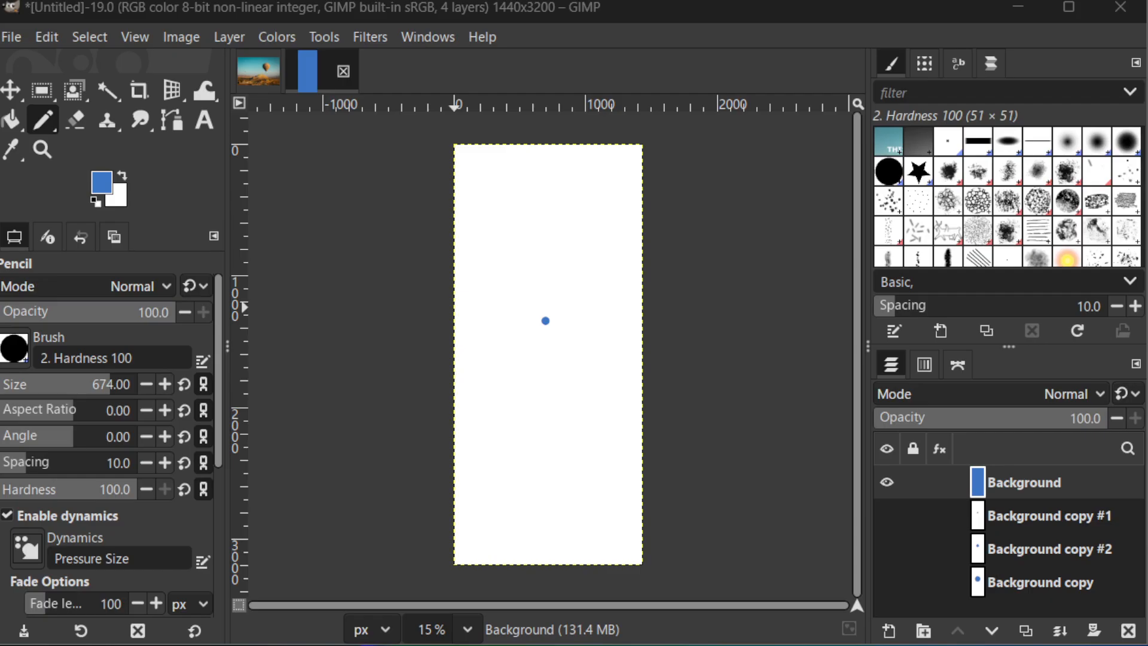
mouse_move(554, 251)
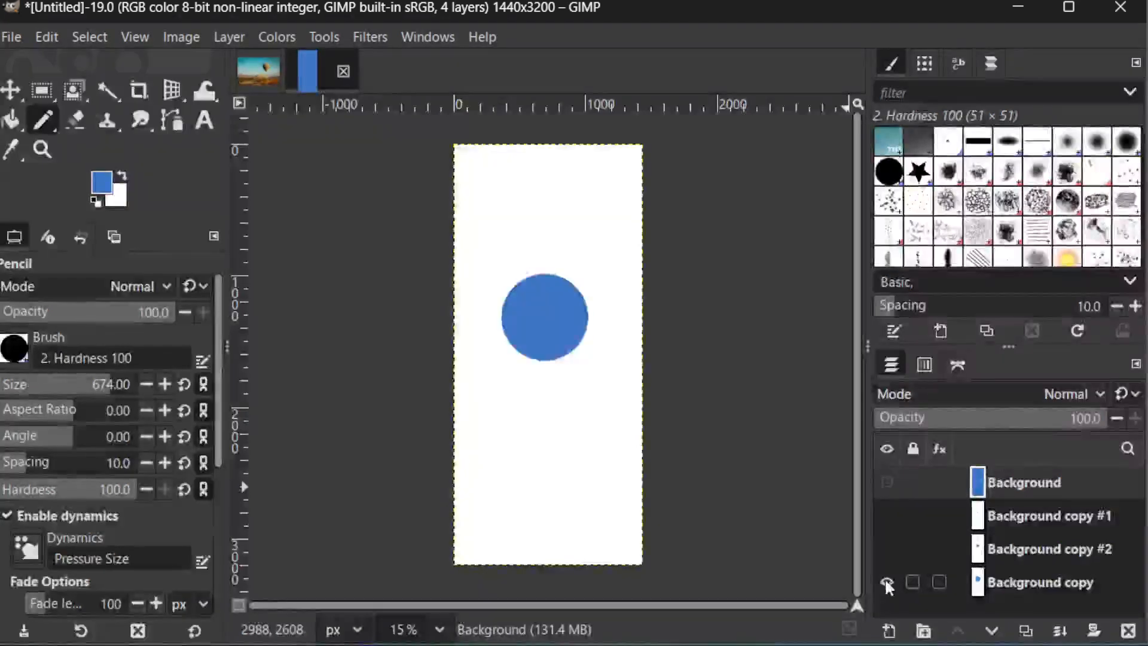
Step: Toggle the blue dot layers' visibility to inspect the frames, leaving the small-dot Background shown
left_click(885, 482)
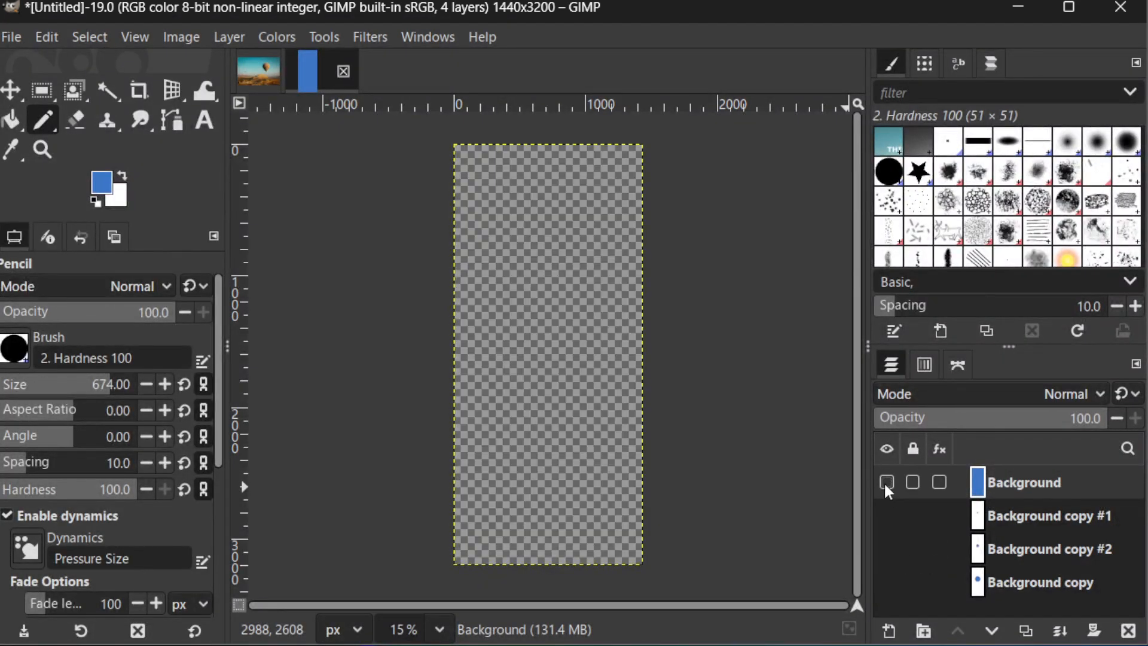
left_click(886, 482)
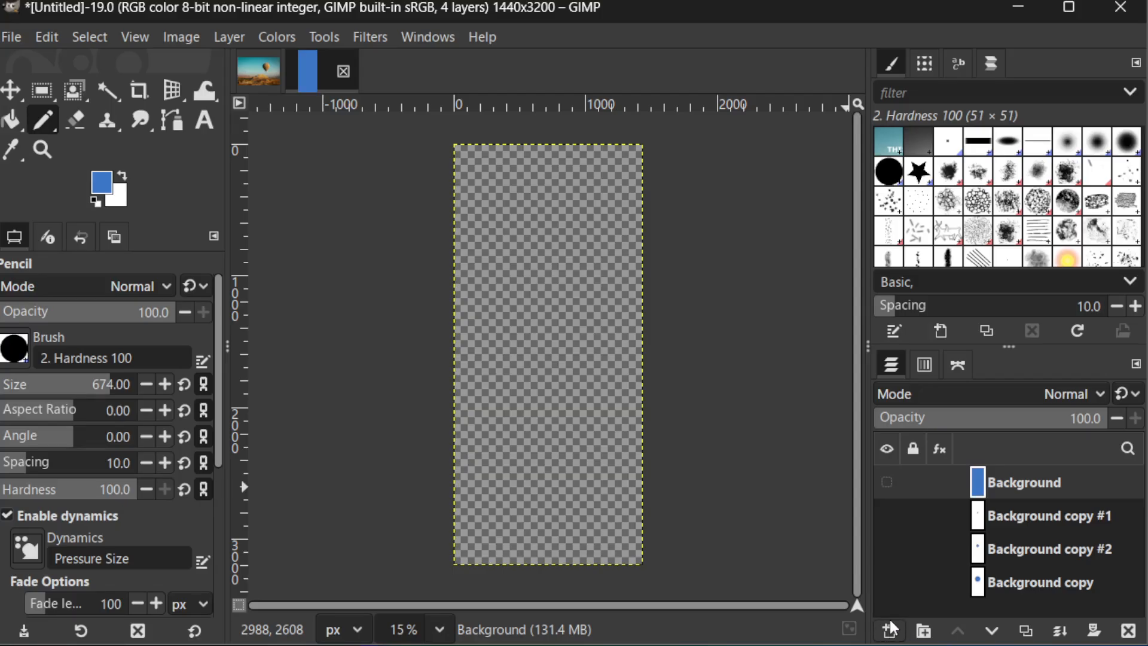
mouse_move(887, 631)
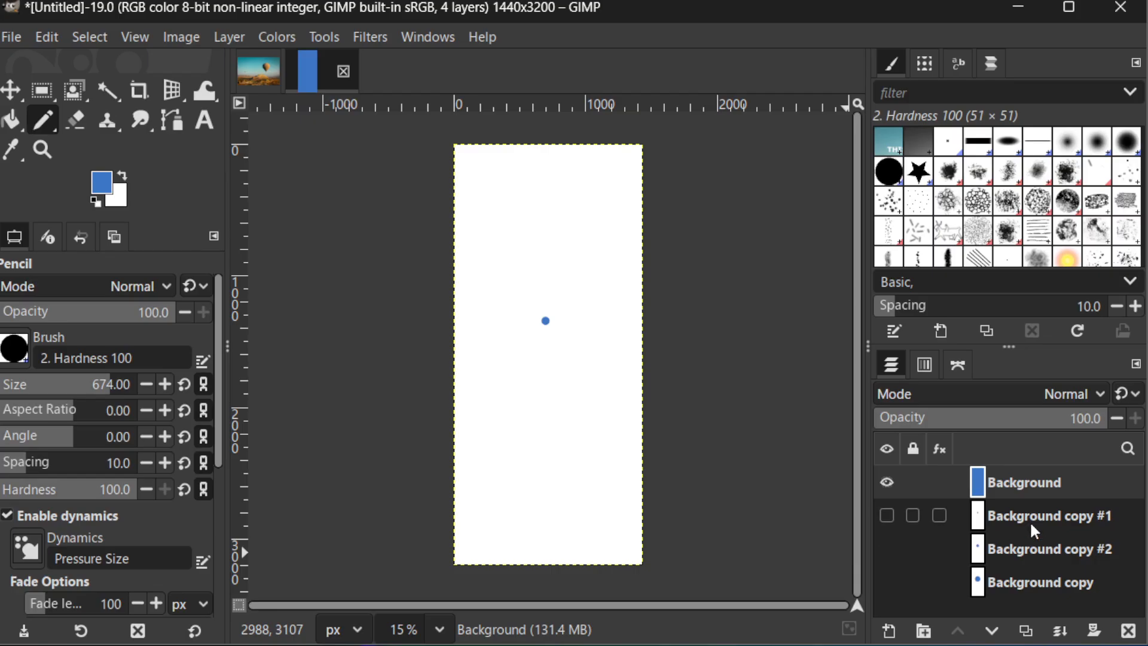
left_click(1027, 516)
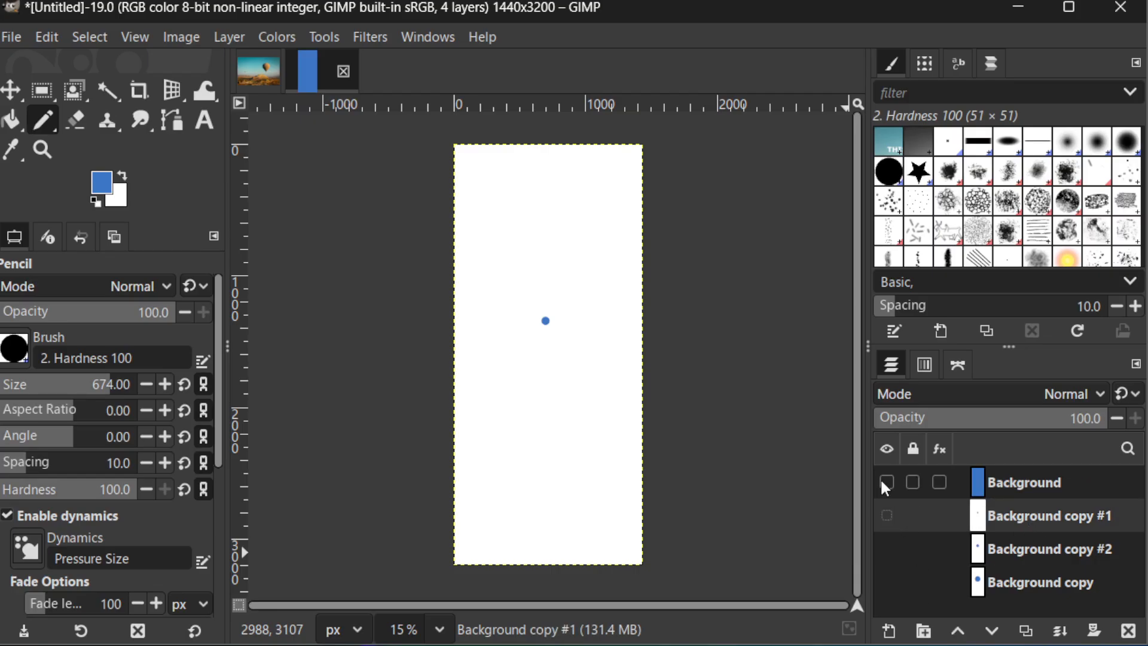
left_click(886, 548)
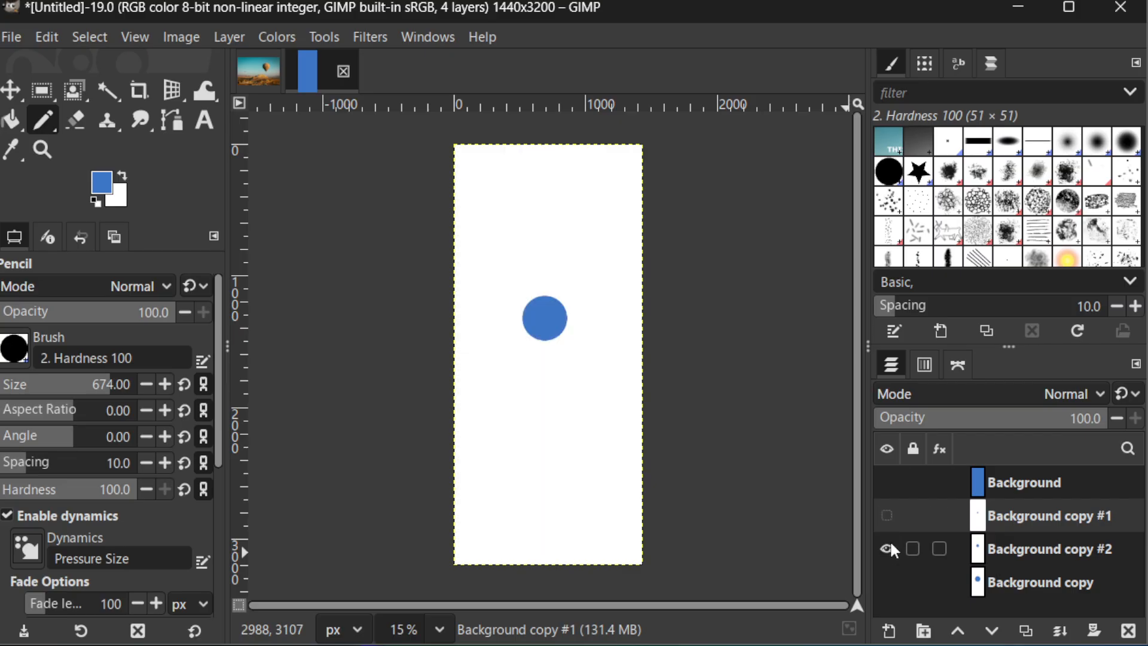
left_click(887, 548)
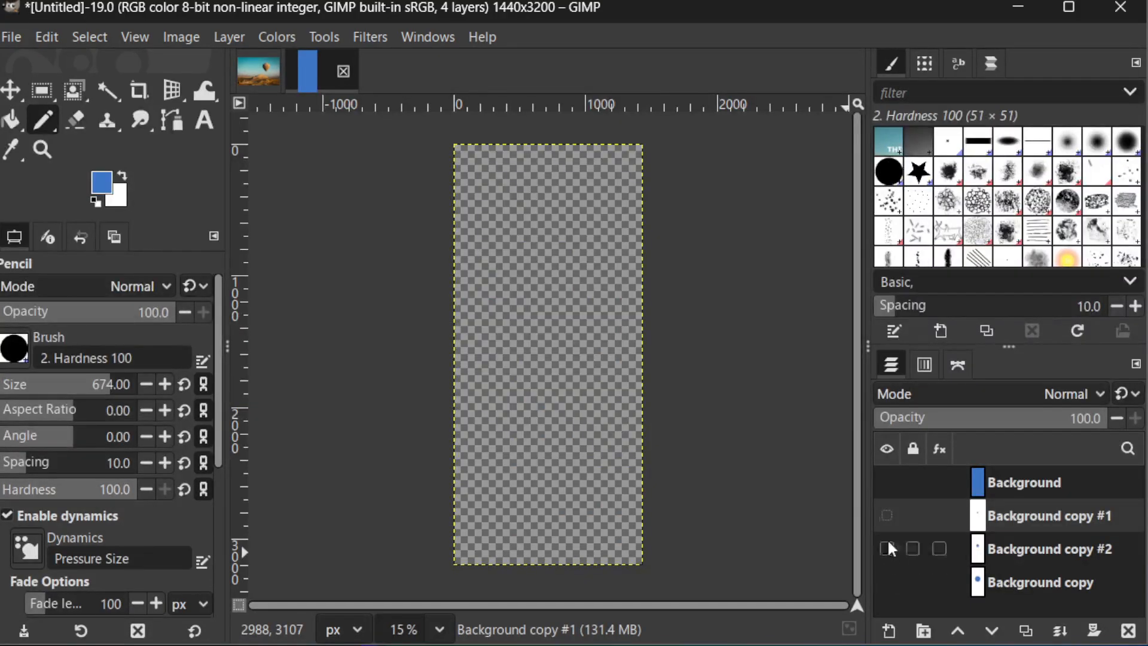
left_click(887, 482)
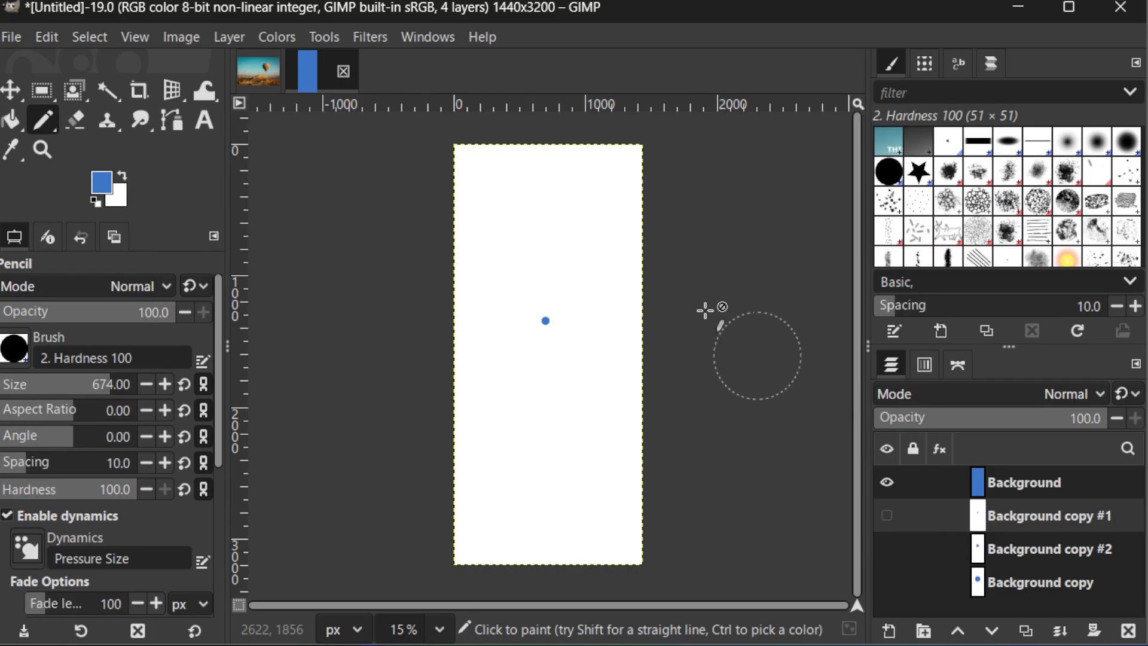
mouse_move(313, 38)
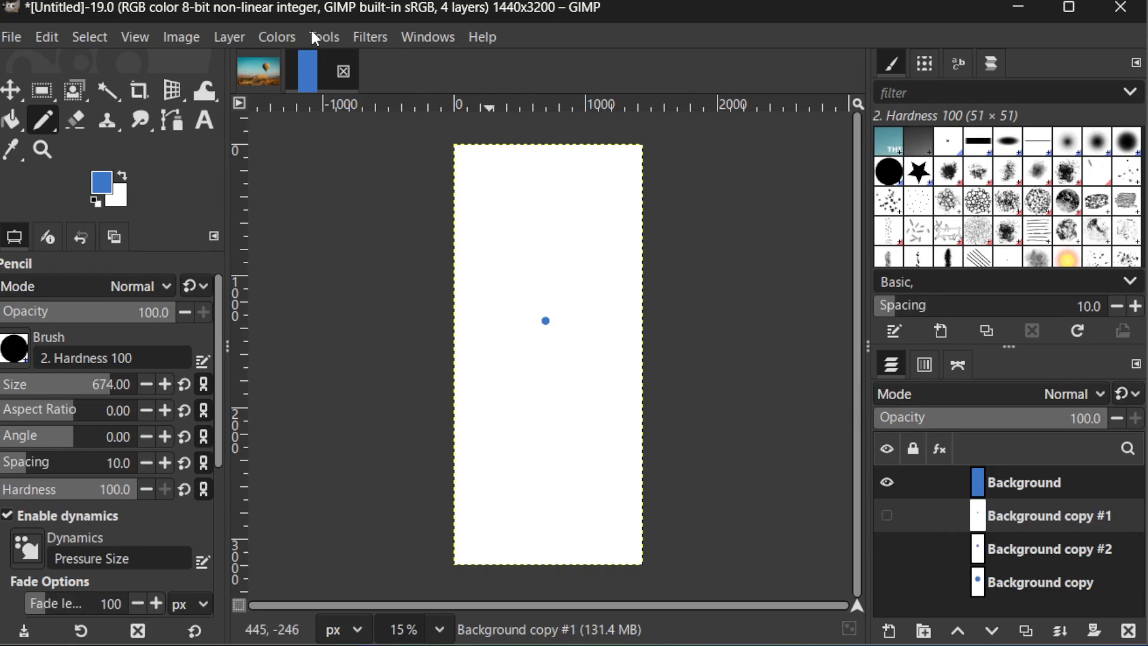
mouse_move(388, 42)
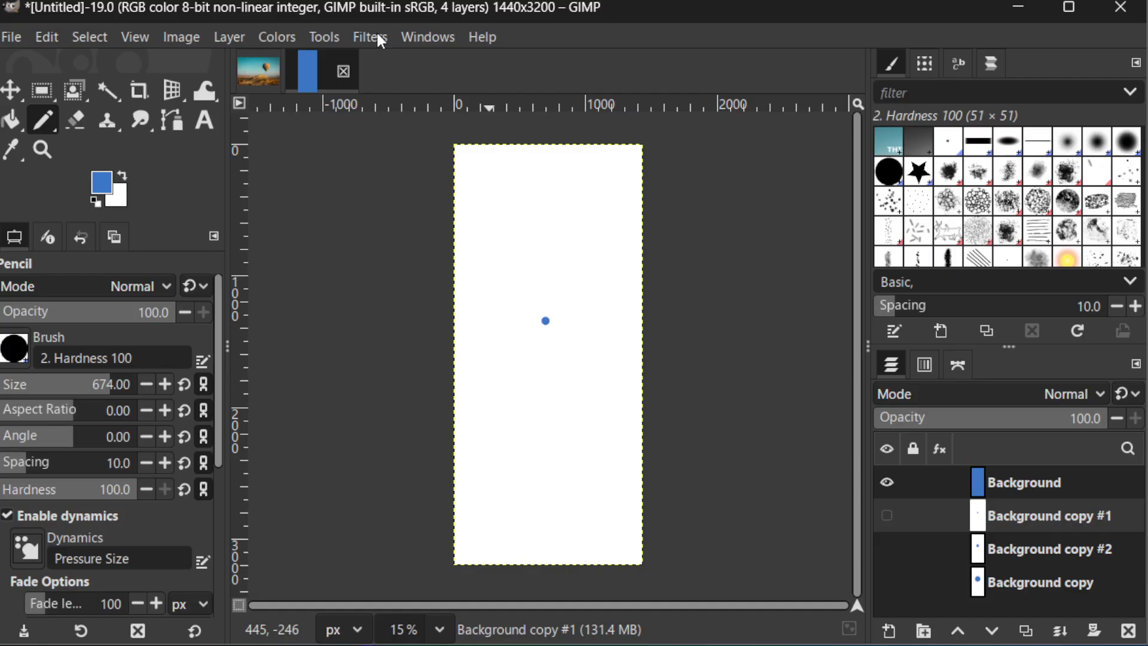
Step: Preview the growing dot animation with Playback, then bring up the Export As window
left_click(369, 36)
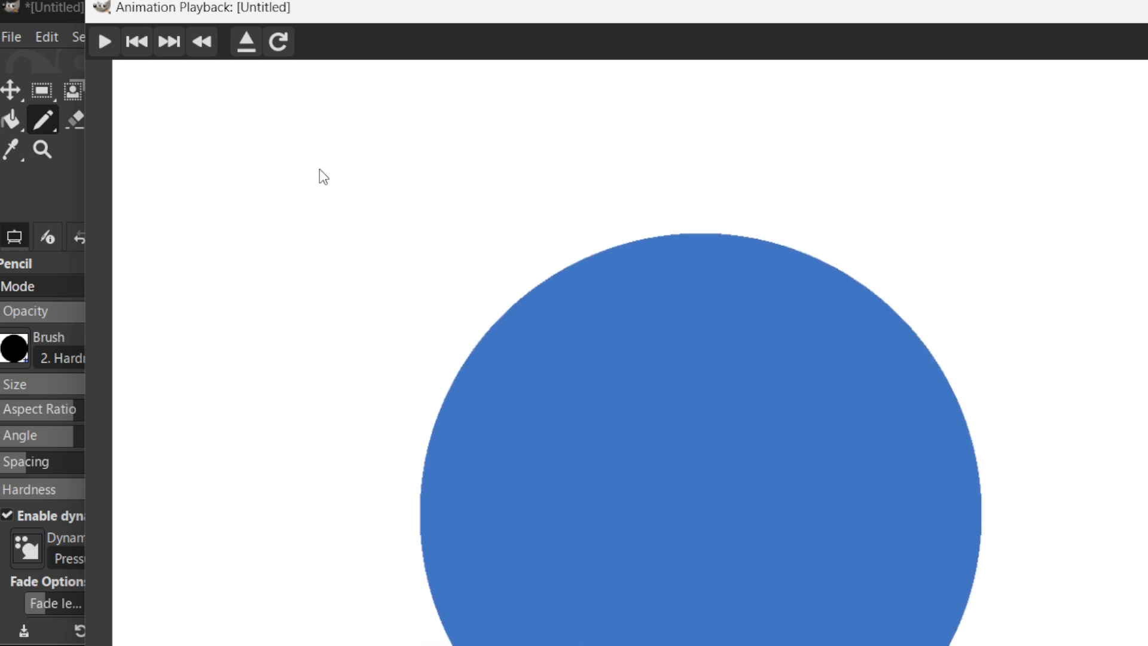
left_click(104, 42)
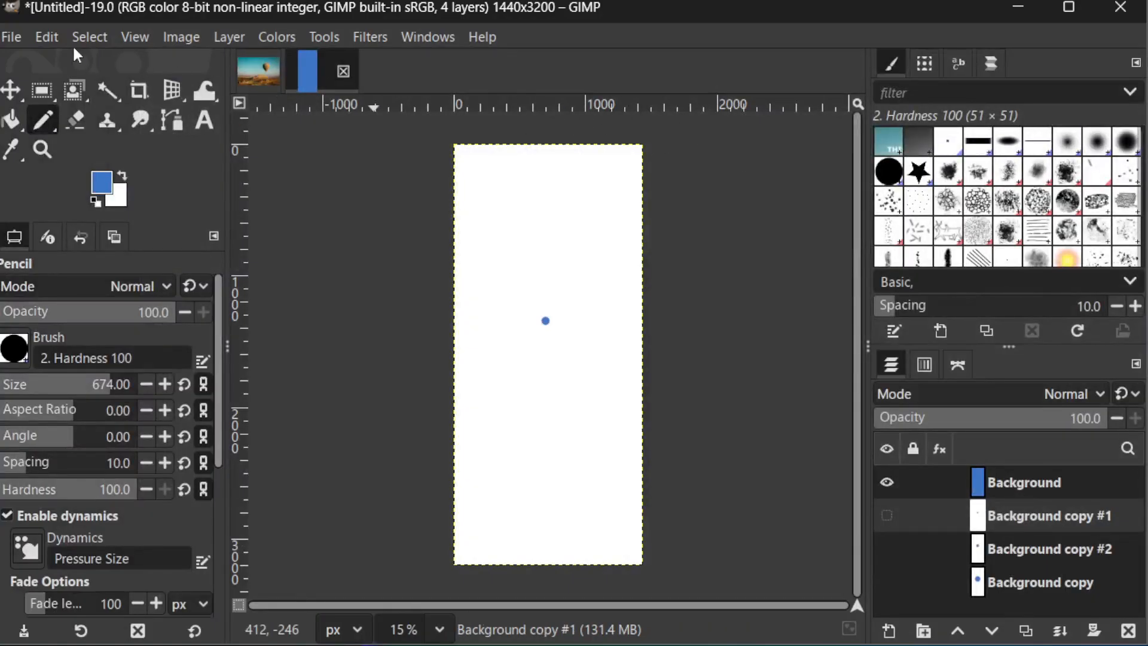
left_click(10, 37)
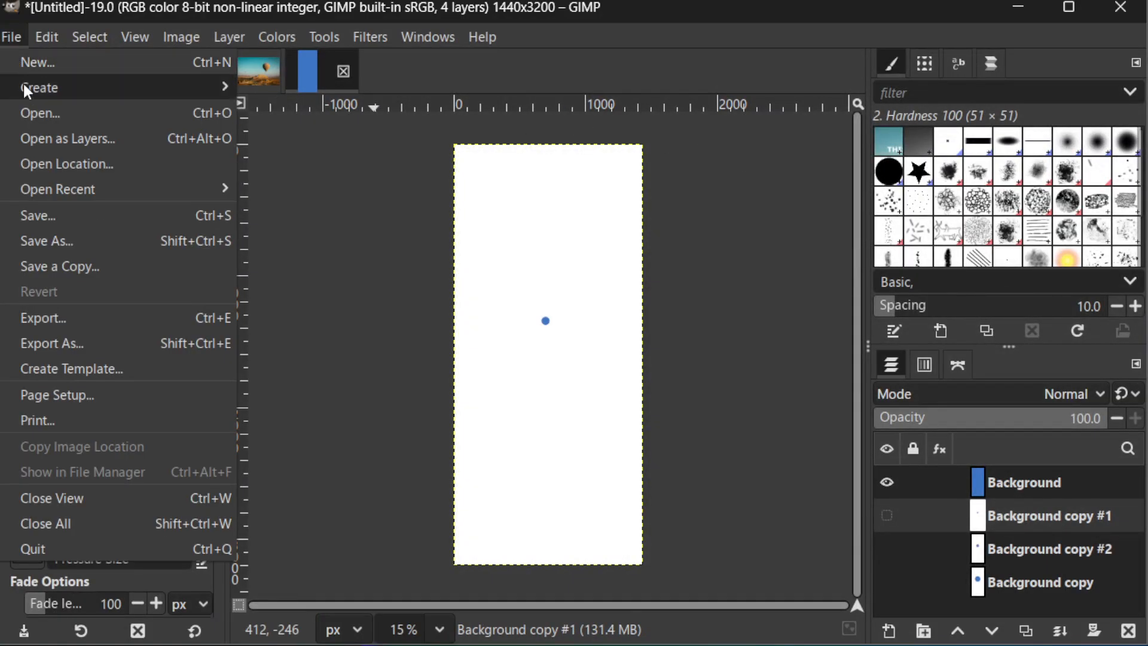
mouse_move(63, 349)
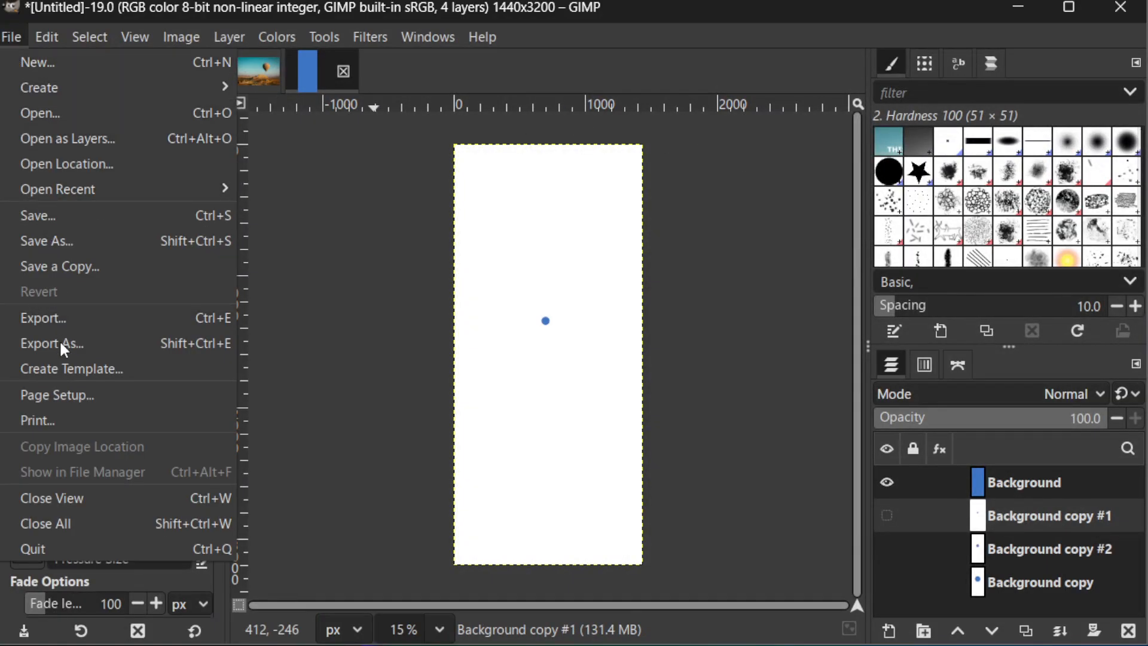
mouse_move(52, 343)
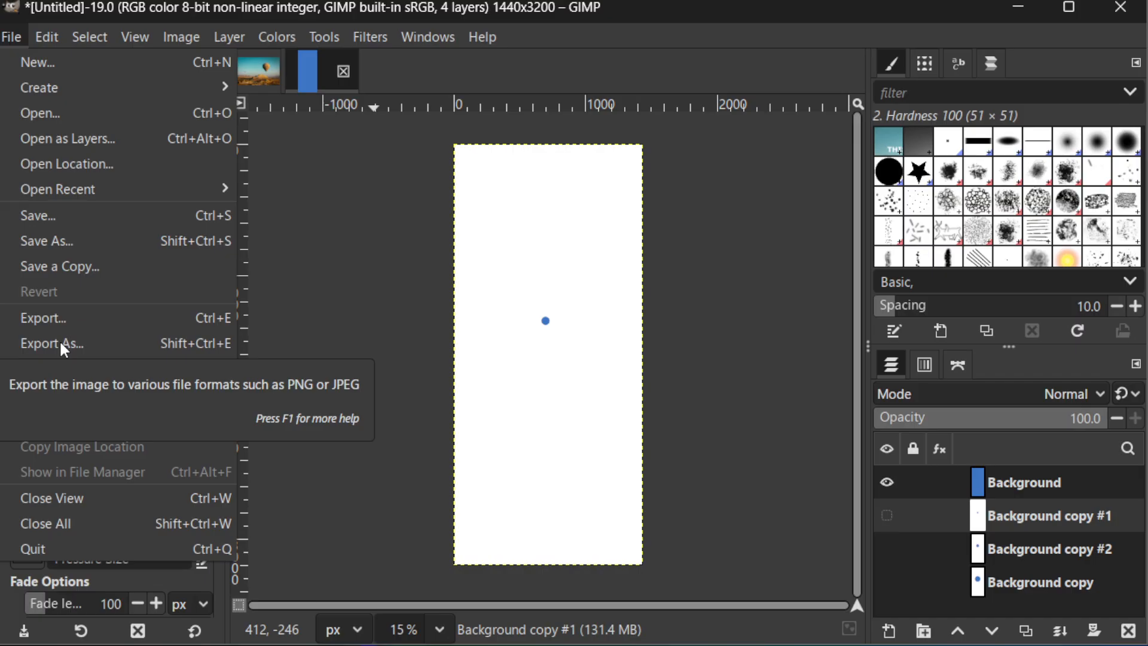
left_click(51, 343)
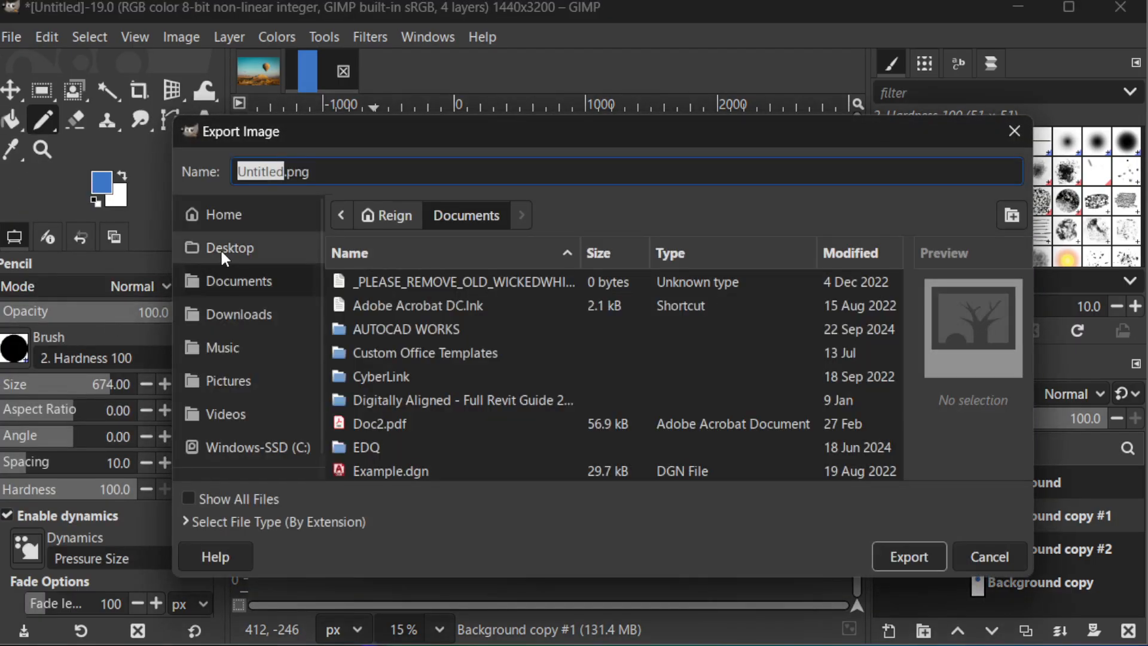
Step: Export Untitled to the Desktop with GIF image chosen as the file type
left_click(229, 247)
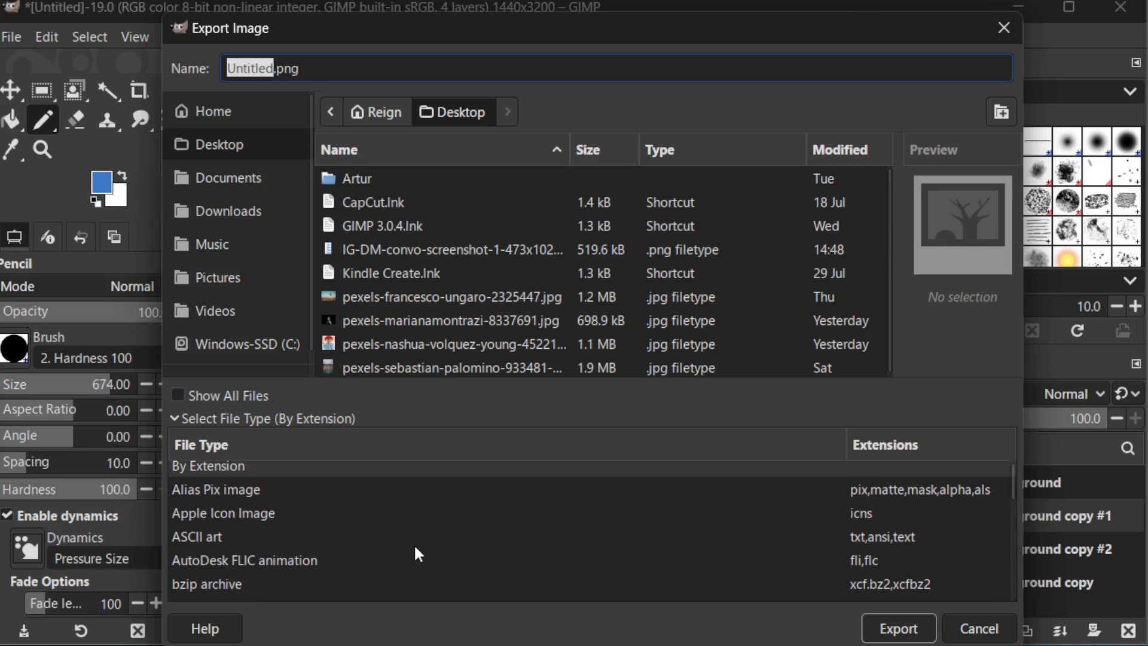
scroll("down", 3)
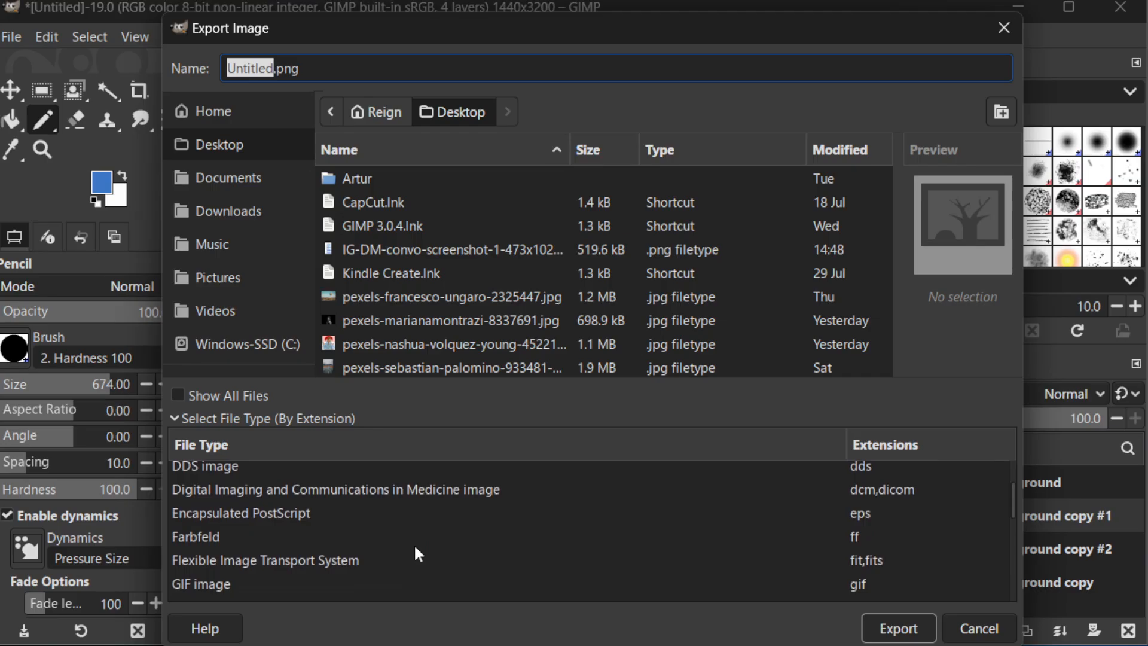
scroll("down", 3)
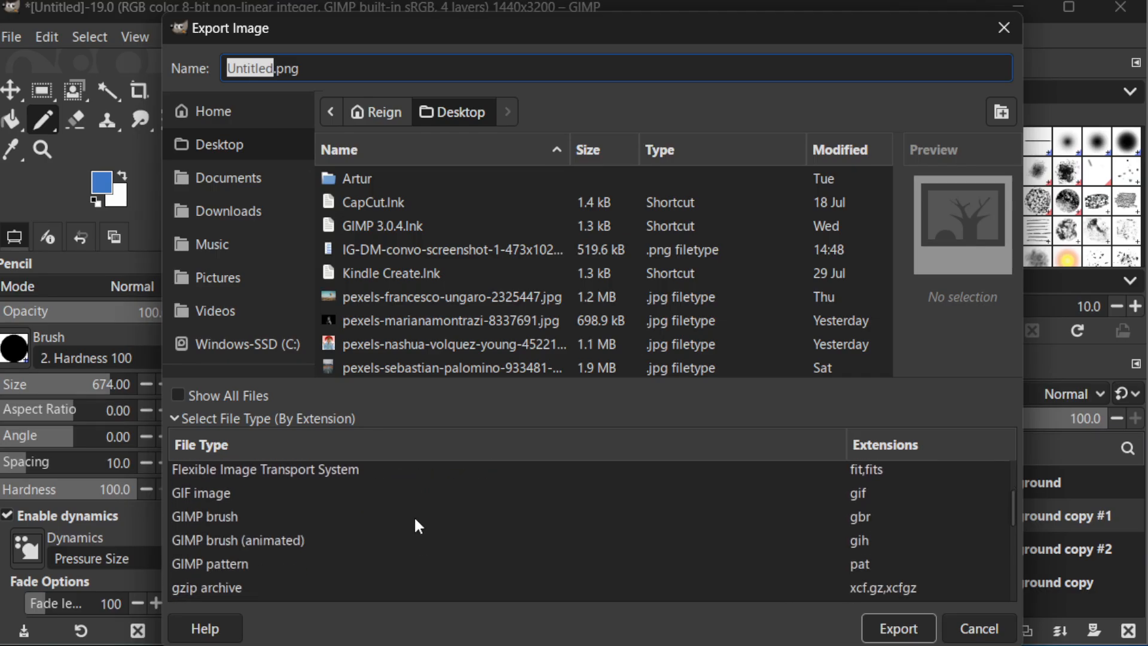
left_click(201, 492)
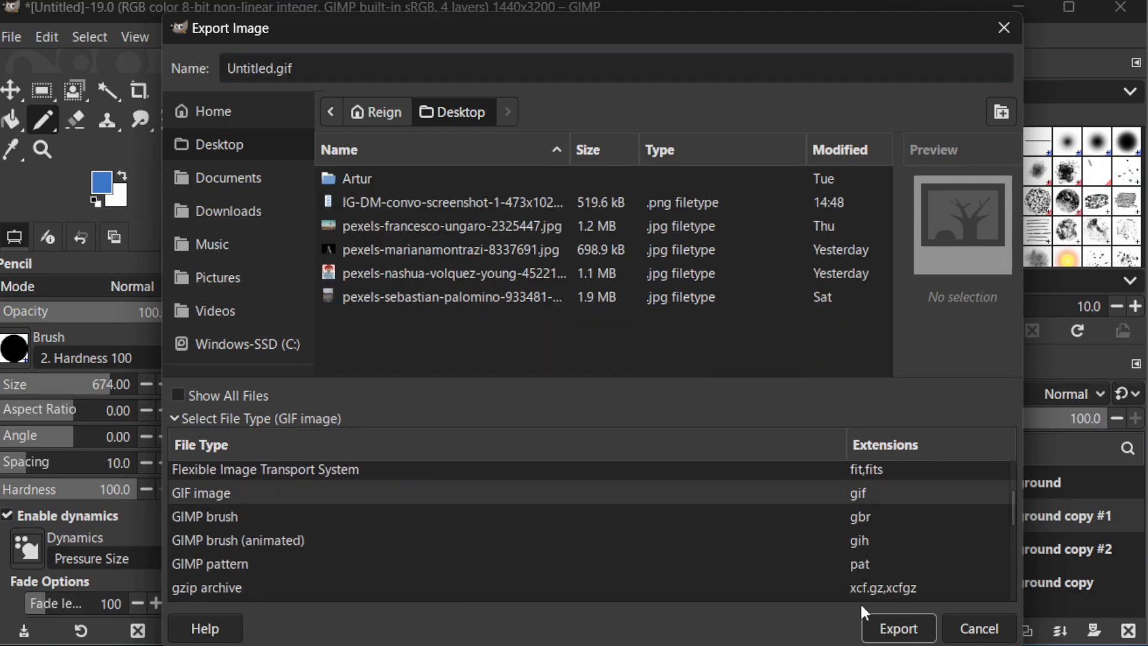
left_click(897, 628)
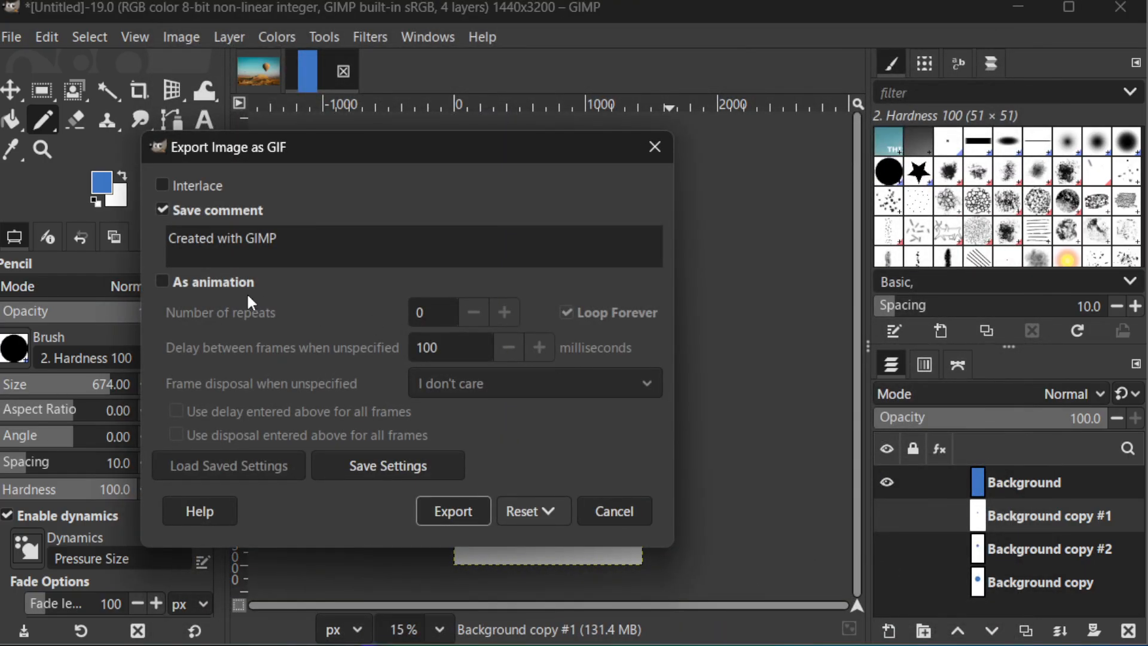
Step: Enable As animation in the GIF export options
left_click(162, 281)
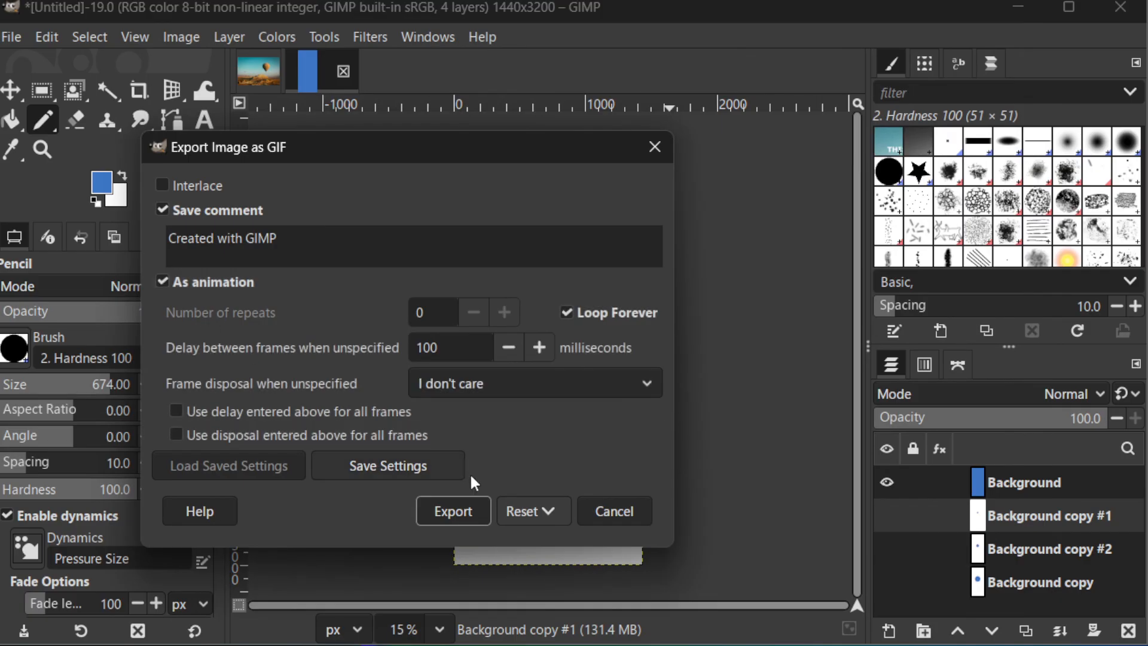
mouse_move(453, 510)
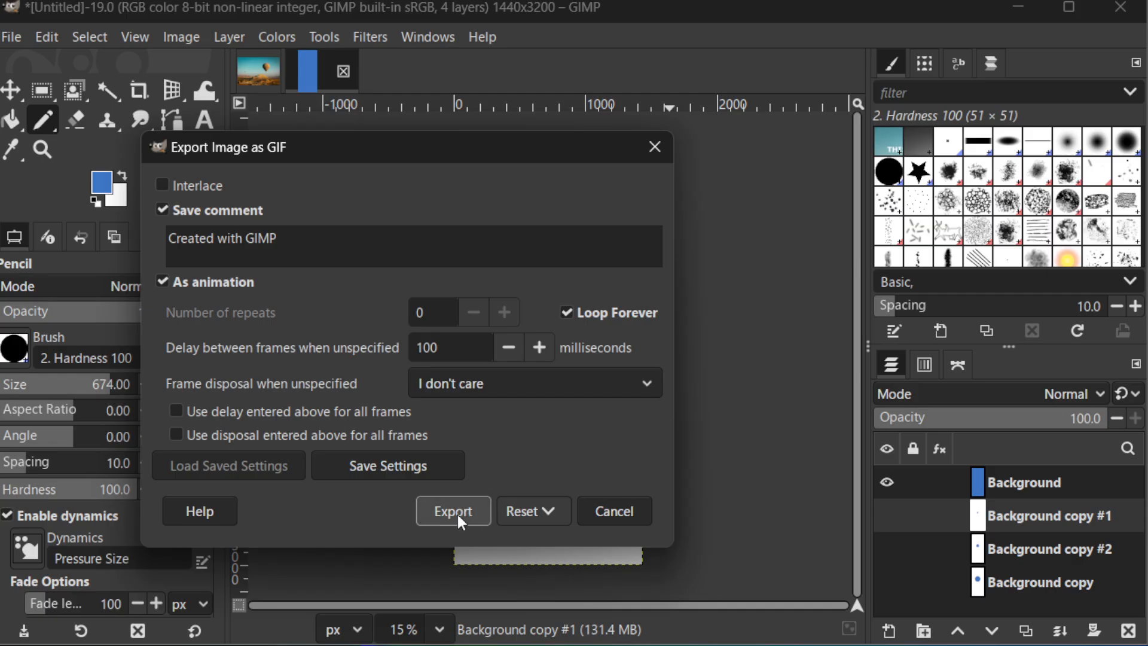
mouse_move(421, 529)
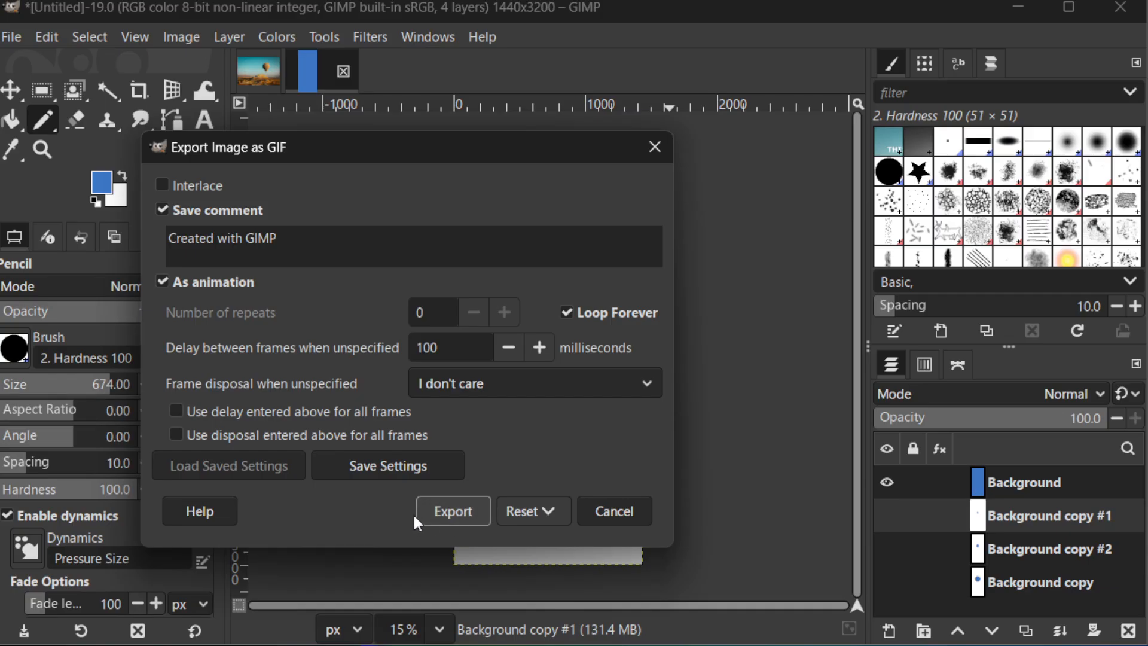
mouse_move(452, 511)
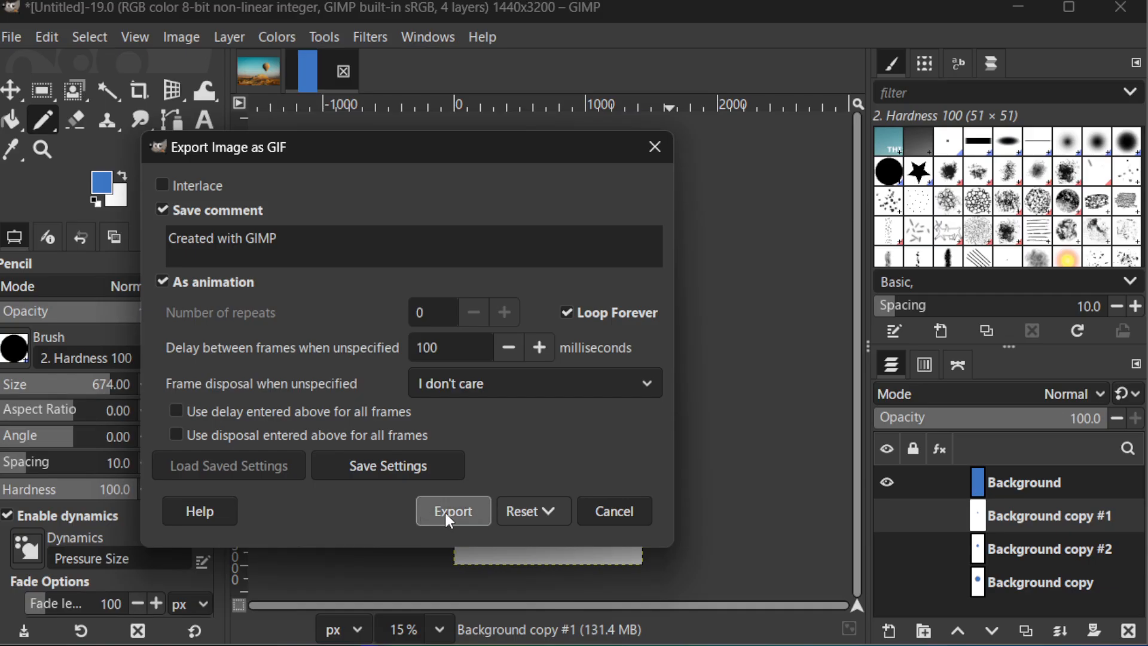